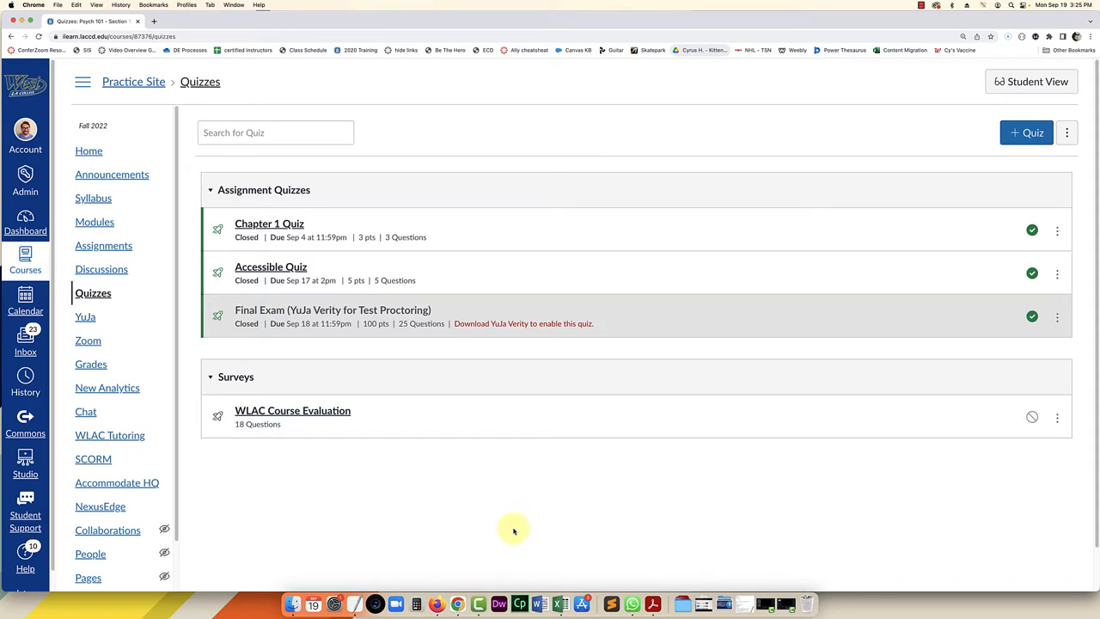
mouse_move(372, 557)
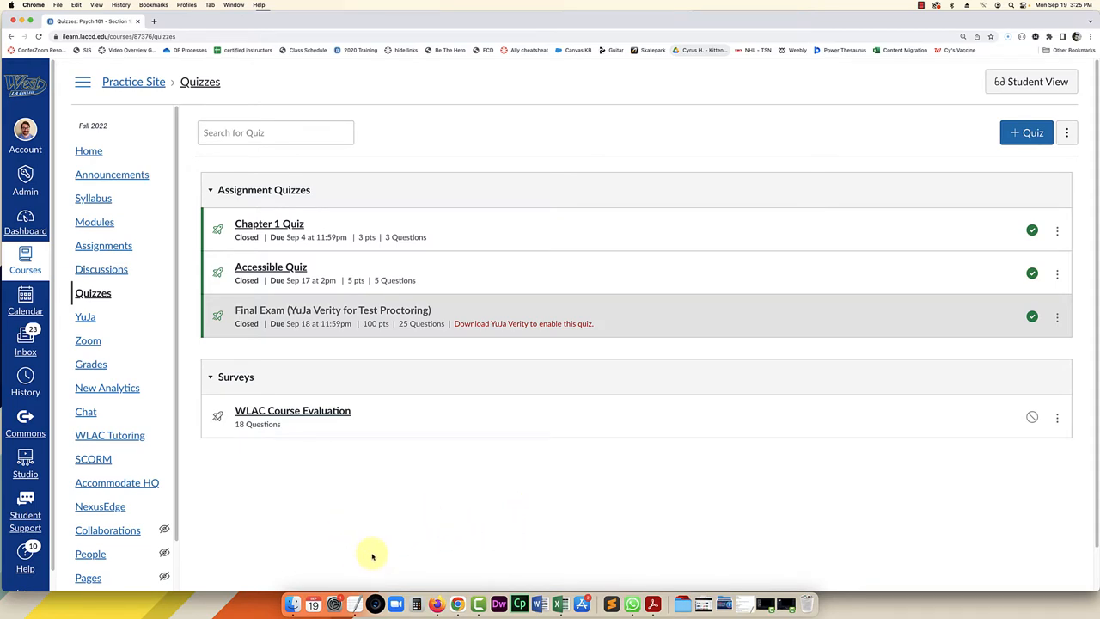
mouse_move(372, 539)
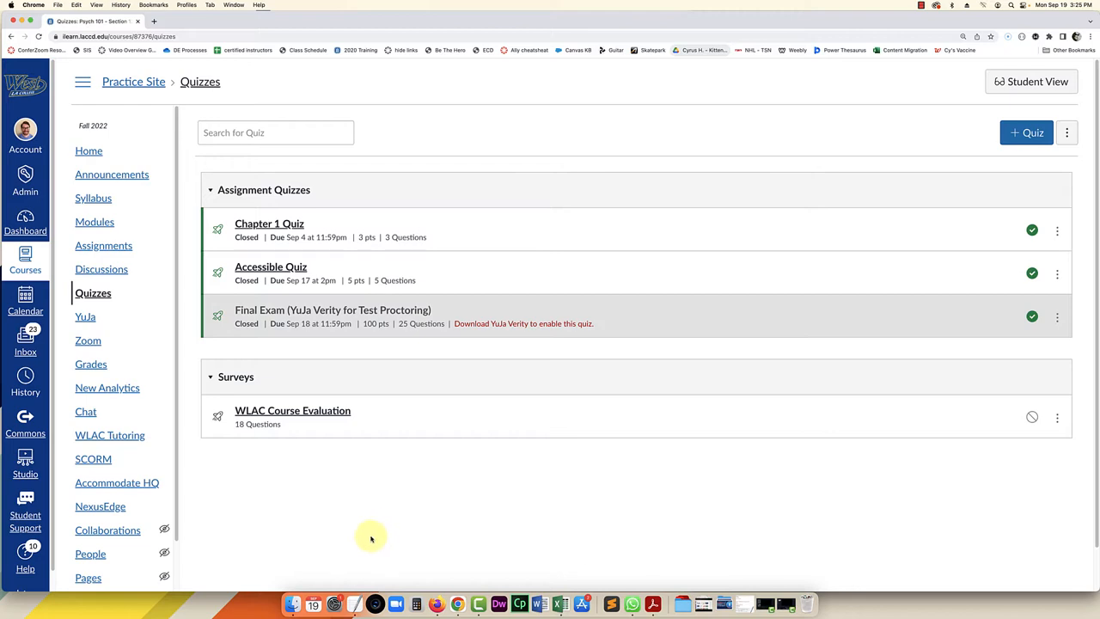
mouse_move(360, 515)
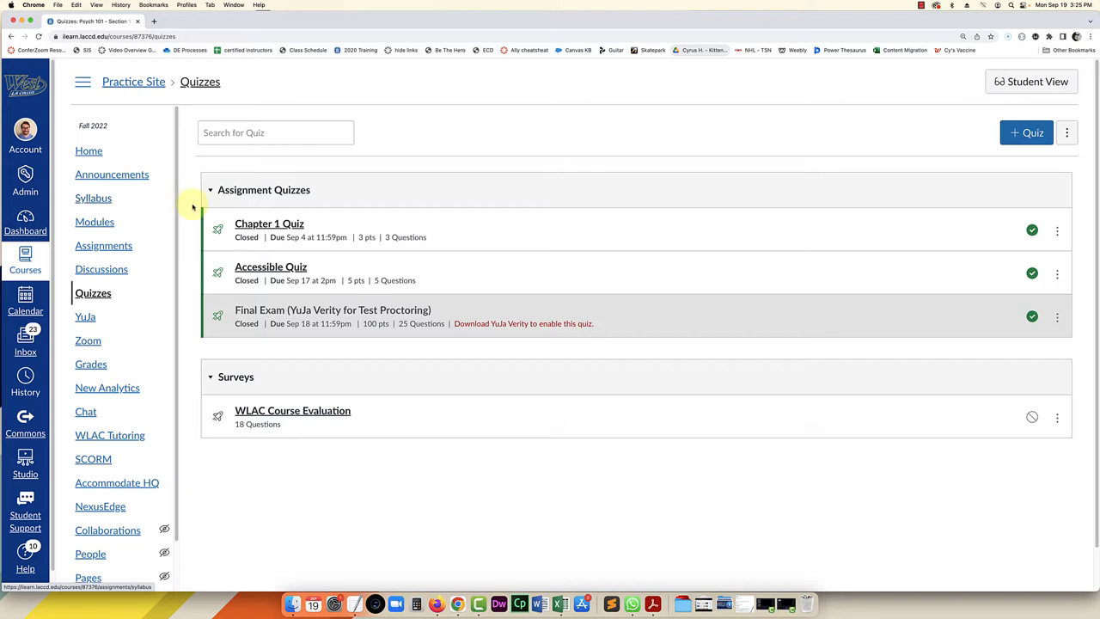
mouse_move(441, 206)
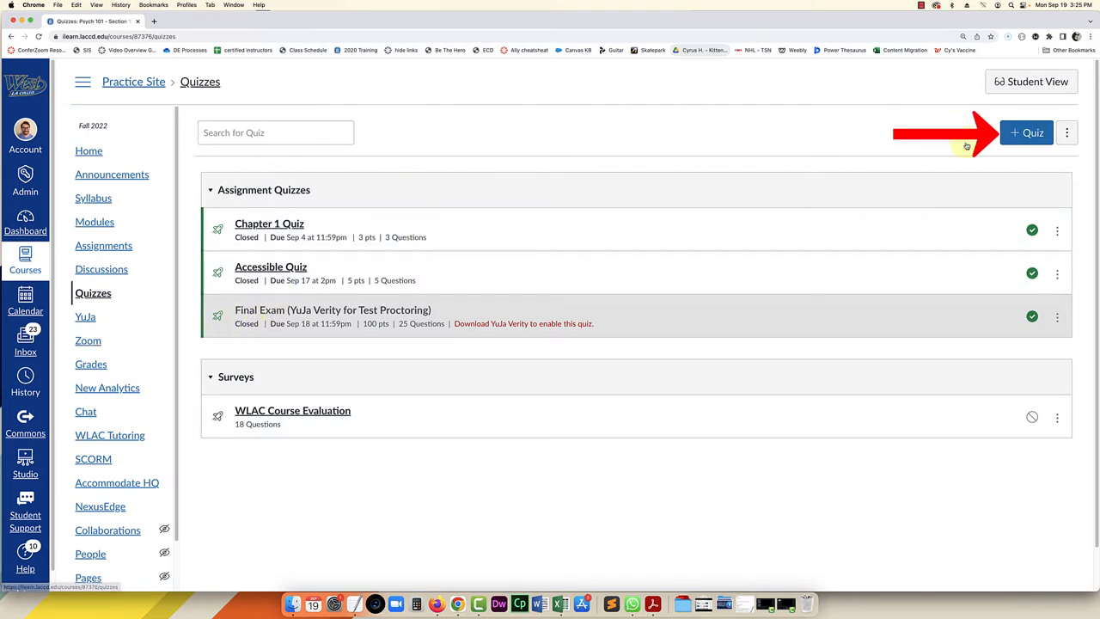
Step: Create a new quiz and replace 'Unnamed Quiz' with the title 'Chapter 1 - 3'
left_click(1026, 132)
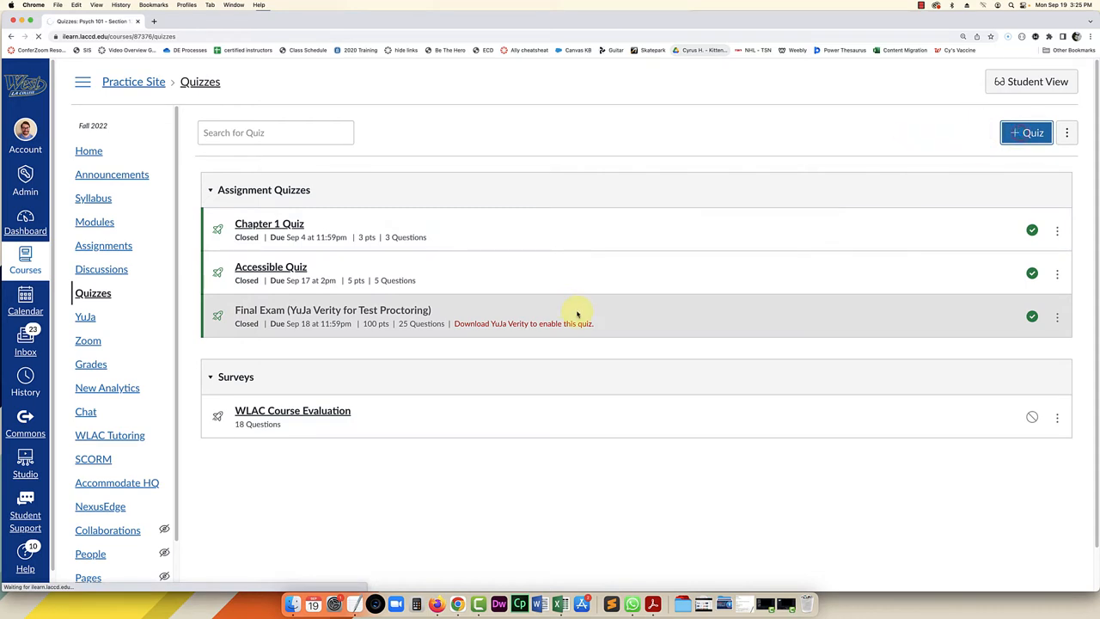
left_click(1026, 132)
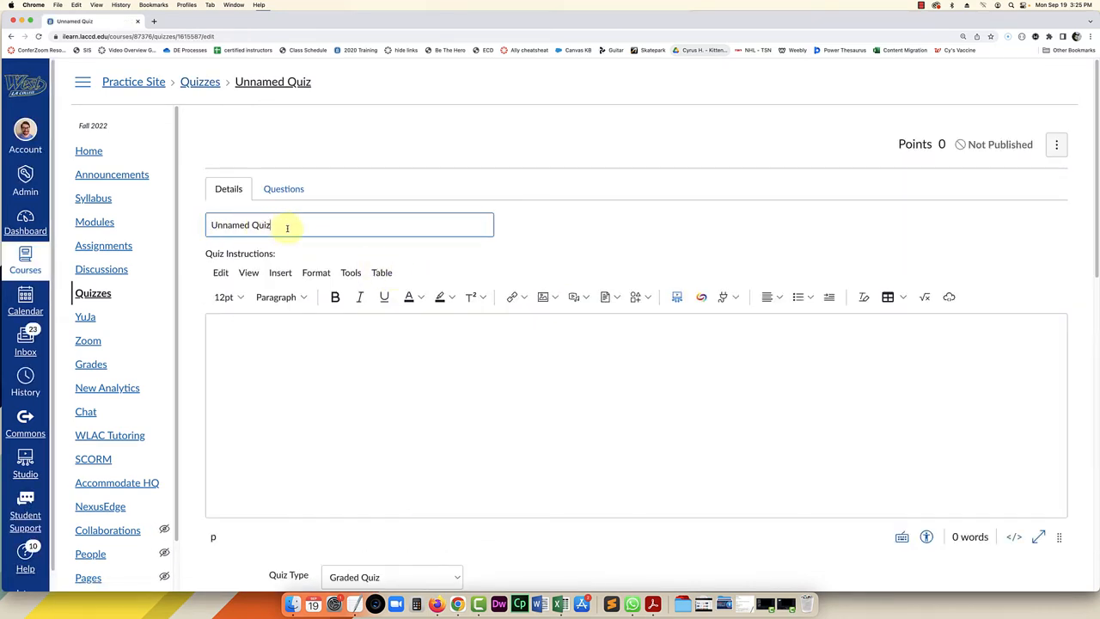
type("Chapter 1 - 3")
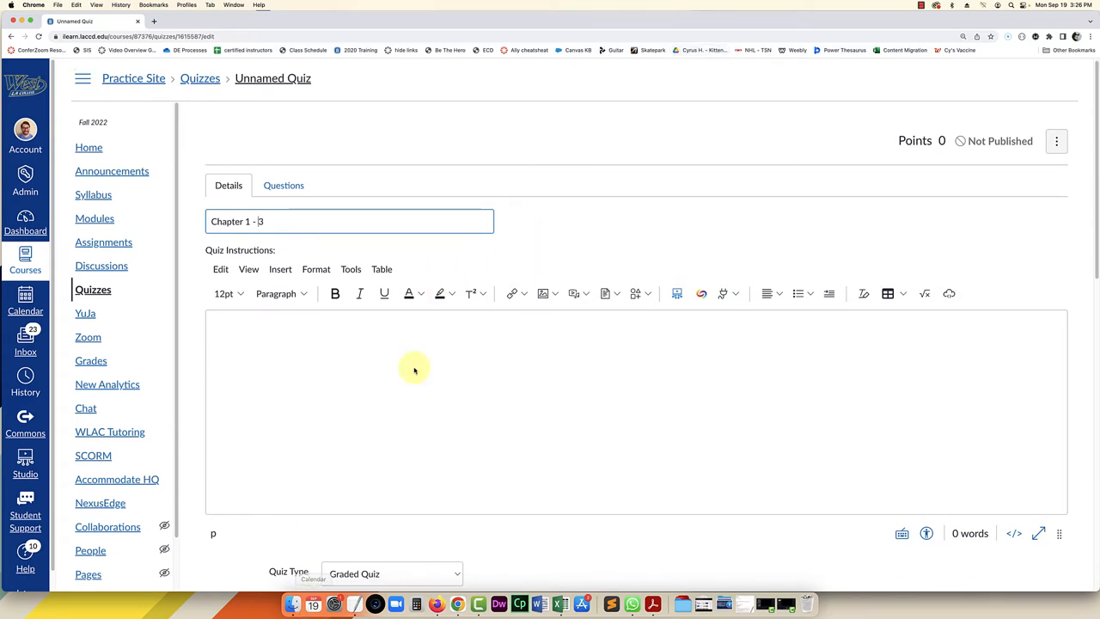
scroll("down", 3)
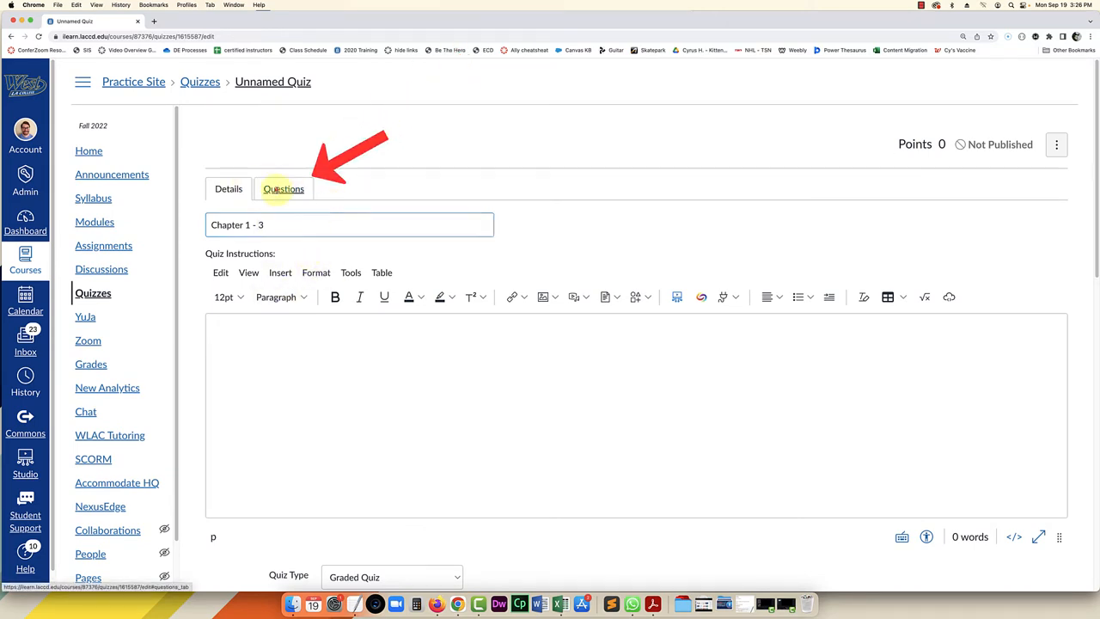
Step: On the Questions tab, add a new question group set to pick 5 questions
left_click(283, 189)
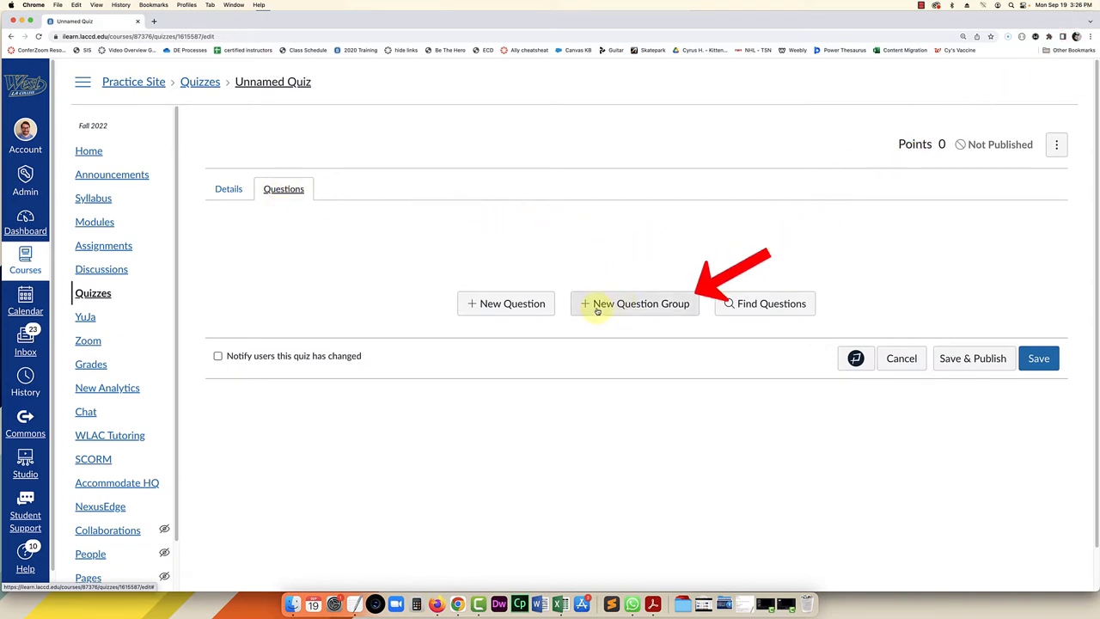
left_click(635, 304)
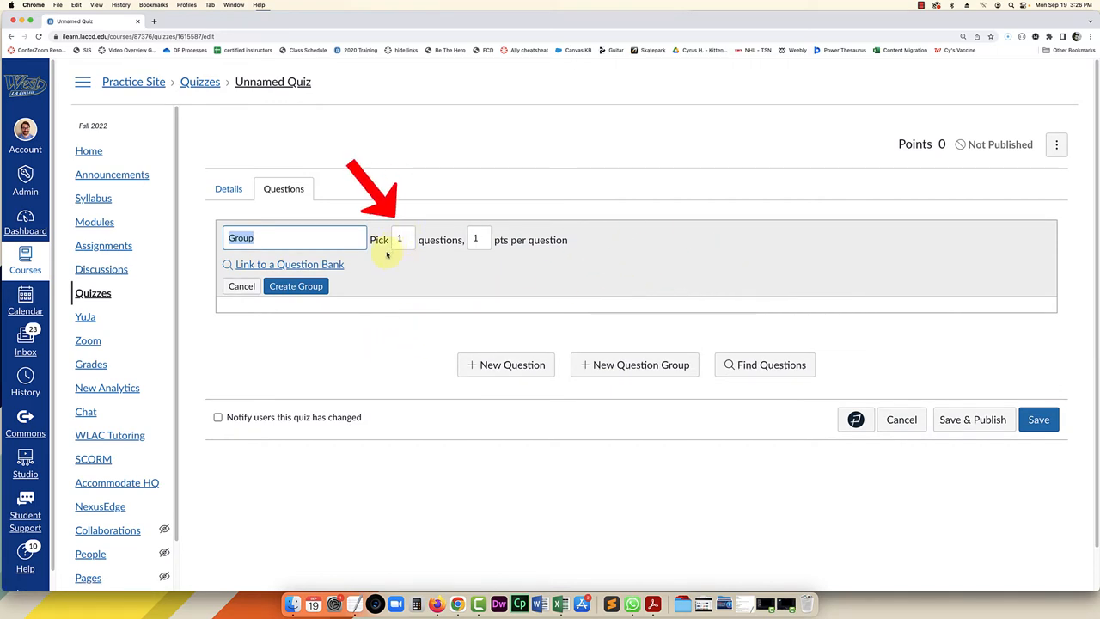
mouse_move(360, 270)
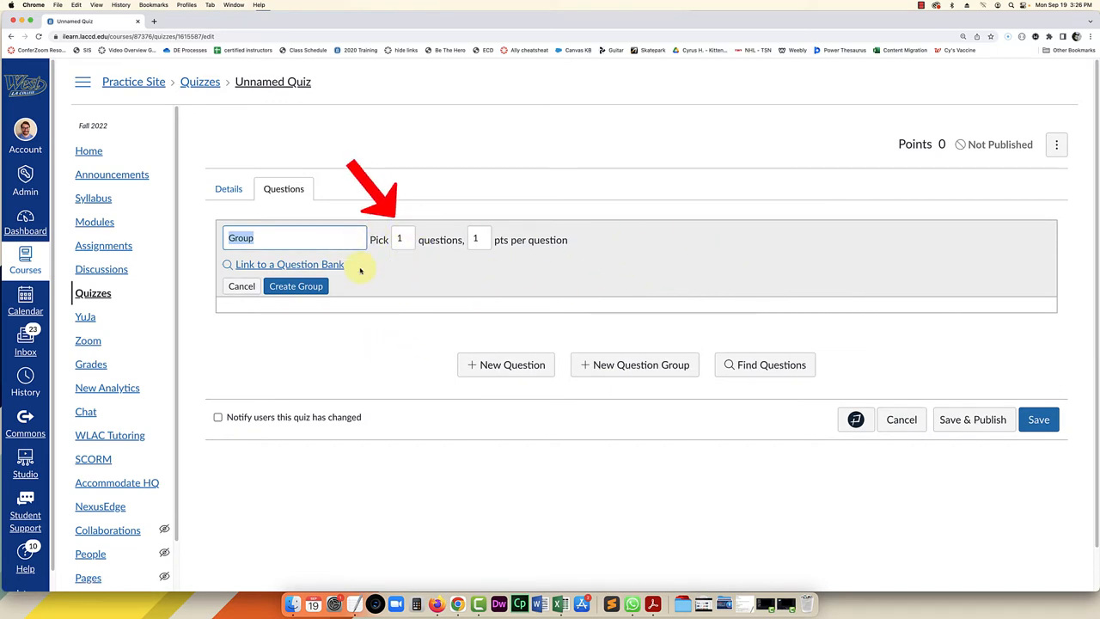
mouse_move(347, 244)
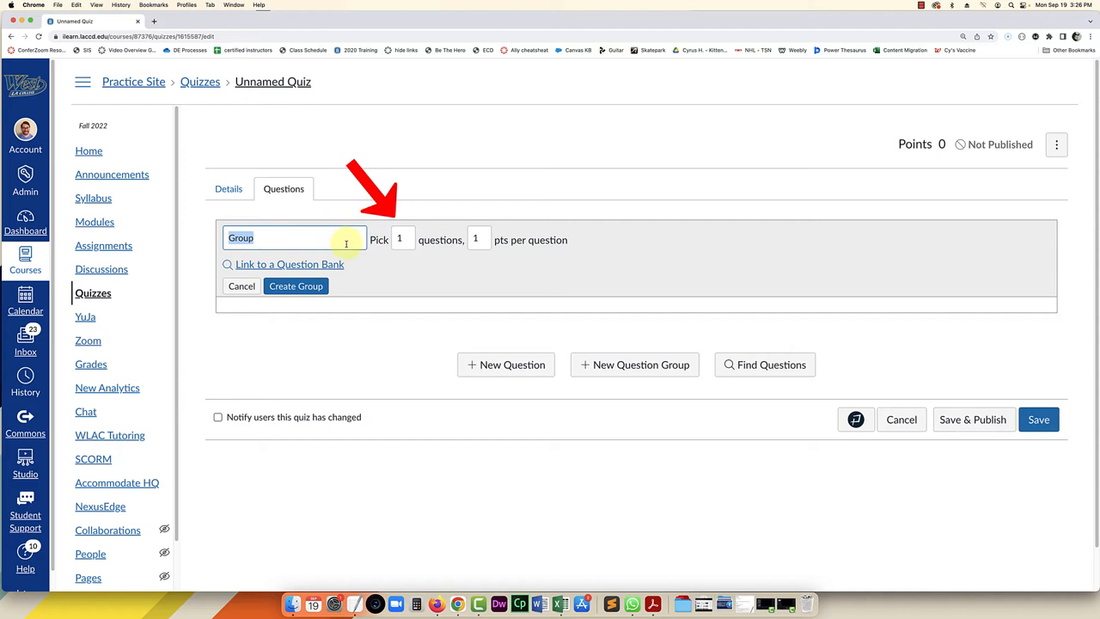
left_click(401, 239)
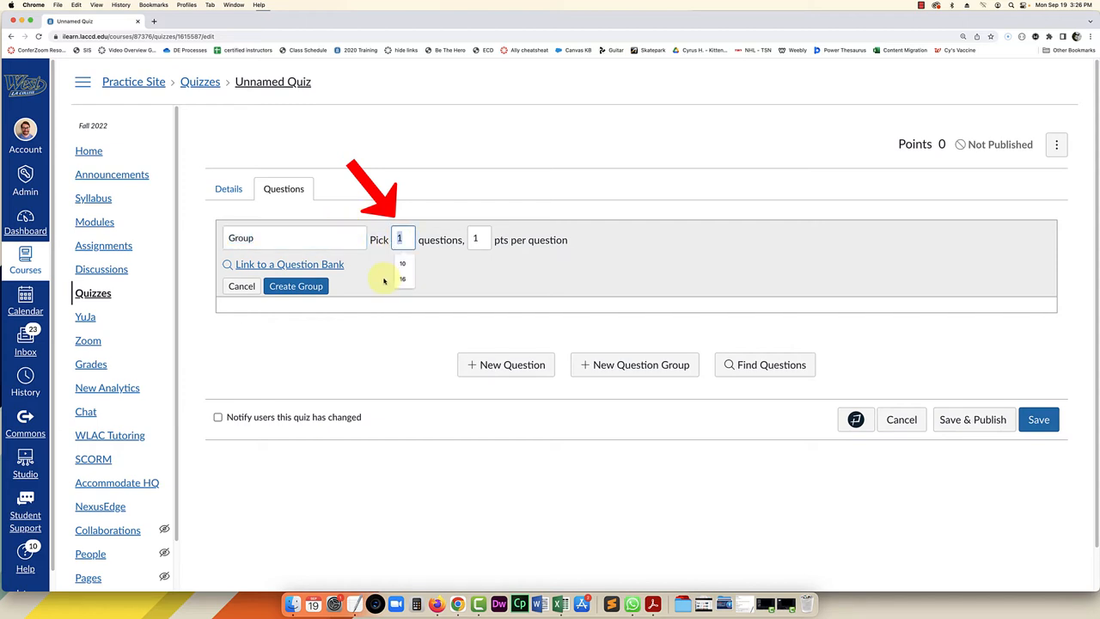
type("5")
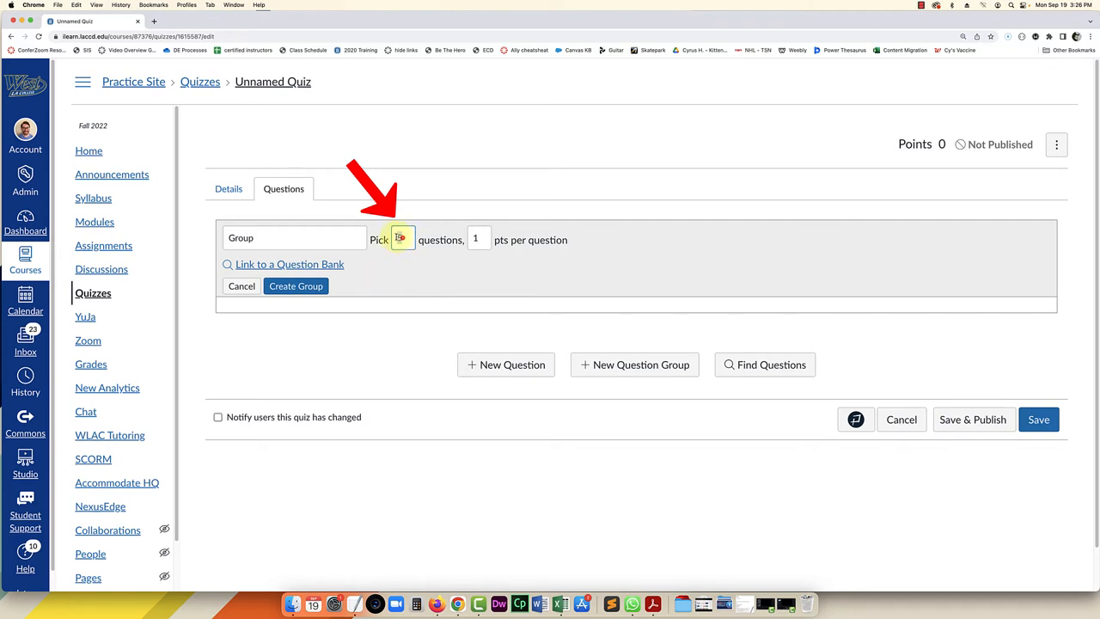
type("5")
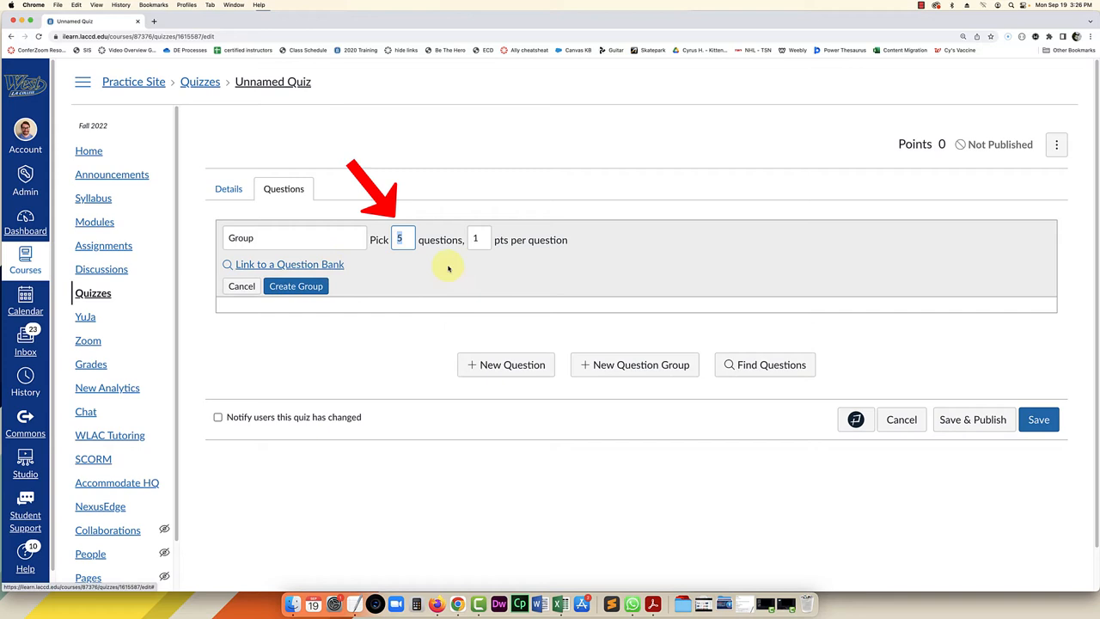
left_click(477, 238)
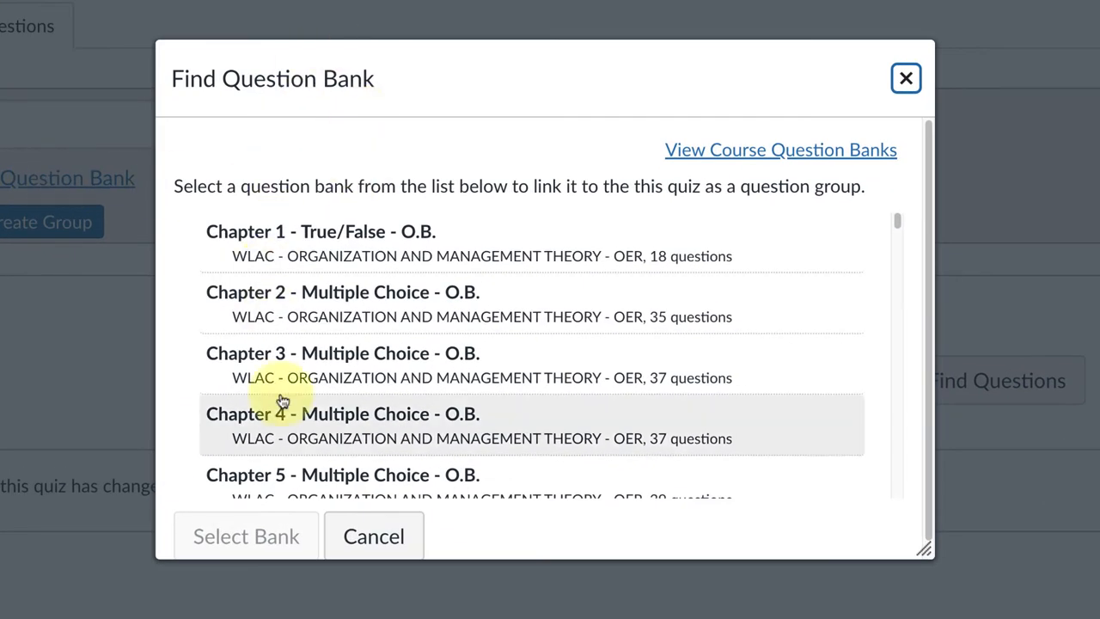
mouse_move(350, 477)
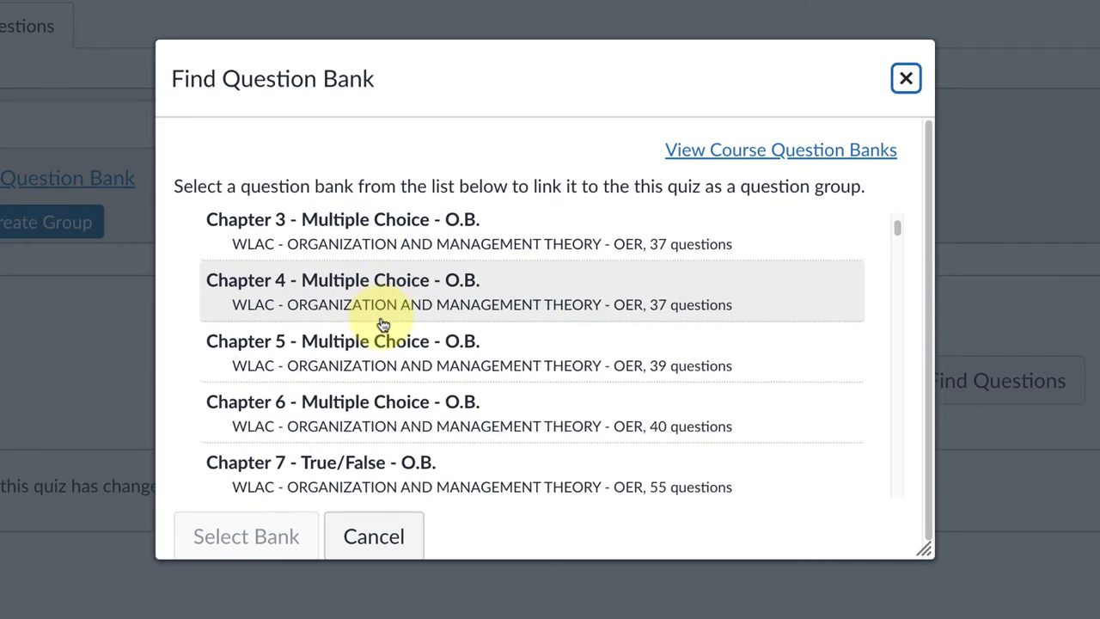
Step: Link the group to the Chapter 001 - Instructor Test Items - Chapter 1 Test 1 bank
scroll("down", 3)
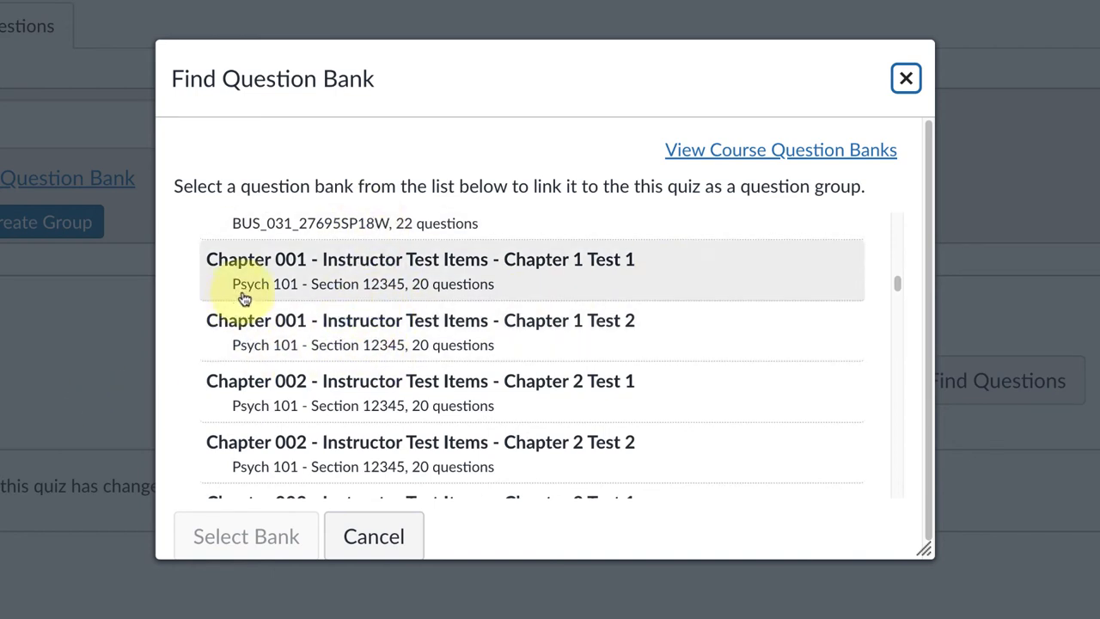
mouse_move(501, 298)
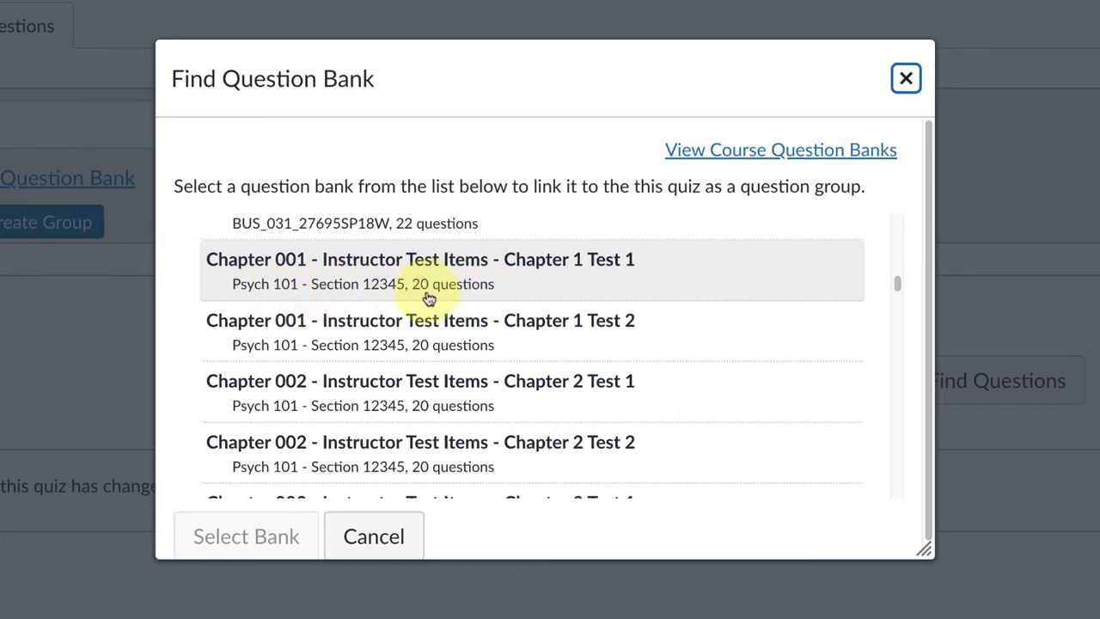
mouse_move(410, 350)
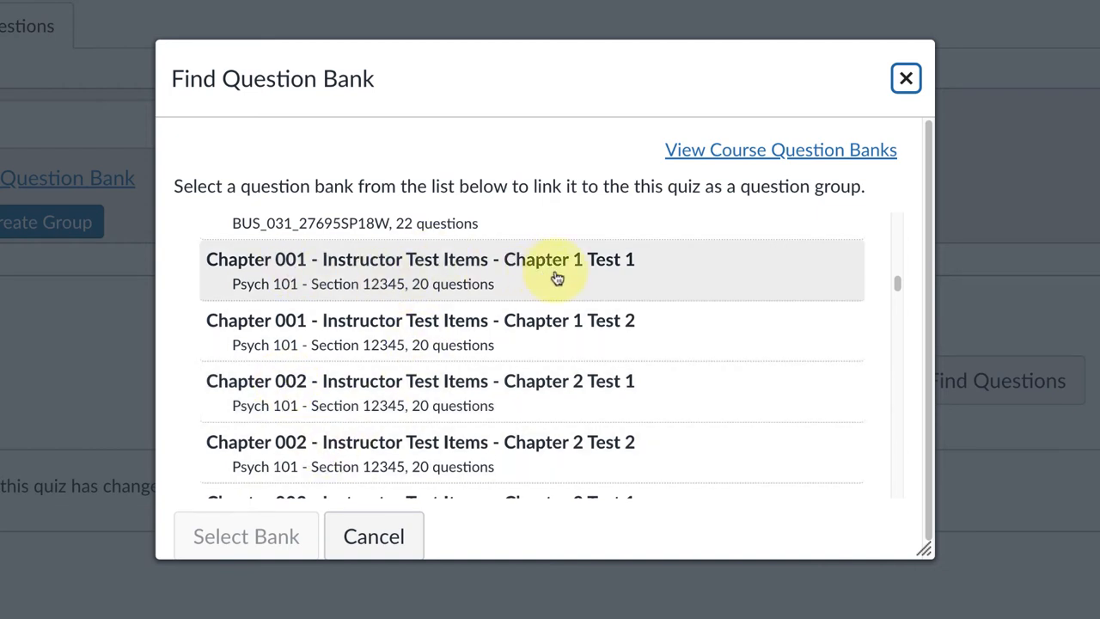
left_click(421, 271)
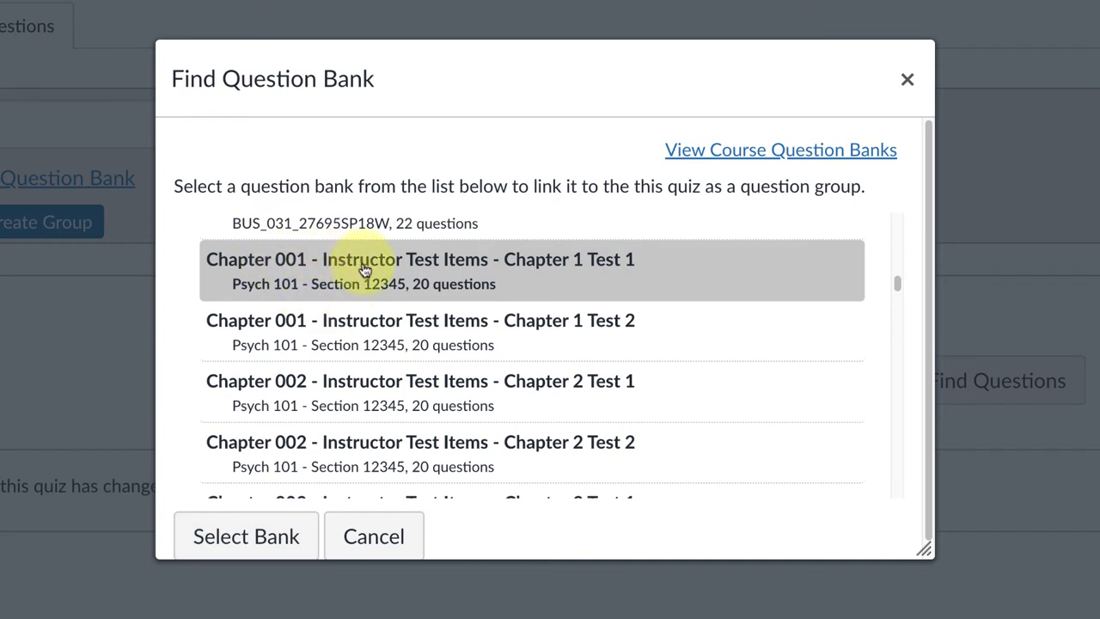
mouse_move(554, 268)
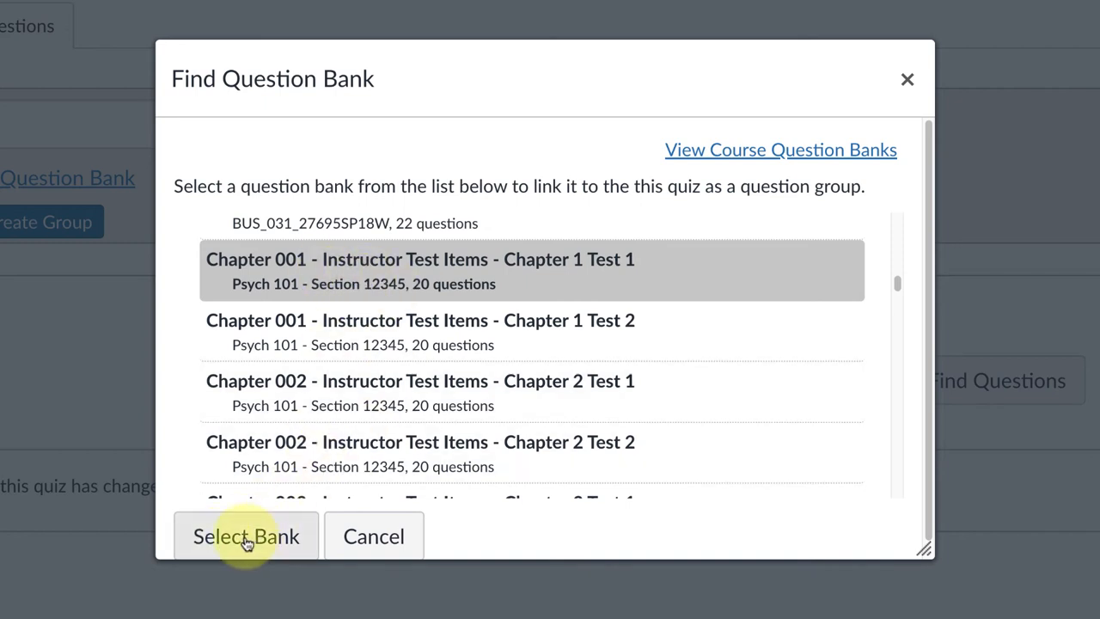
left_click(247, 536)
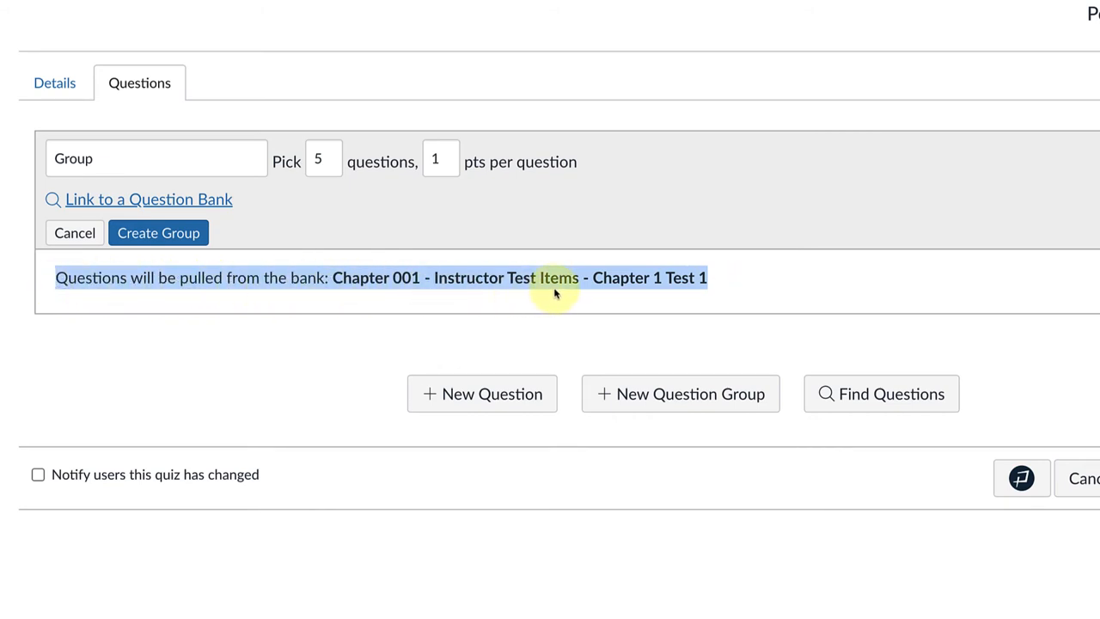
mouse_move(485, 223)
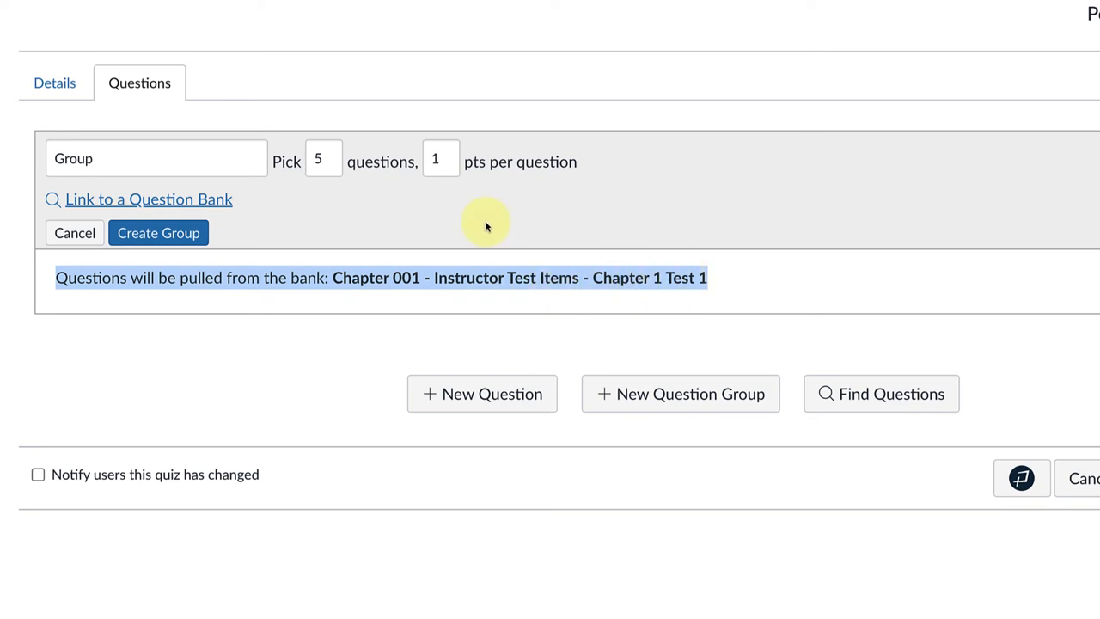
mouse_move(176, 277)
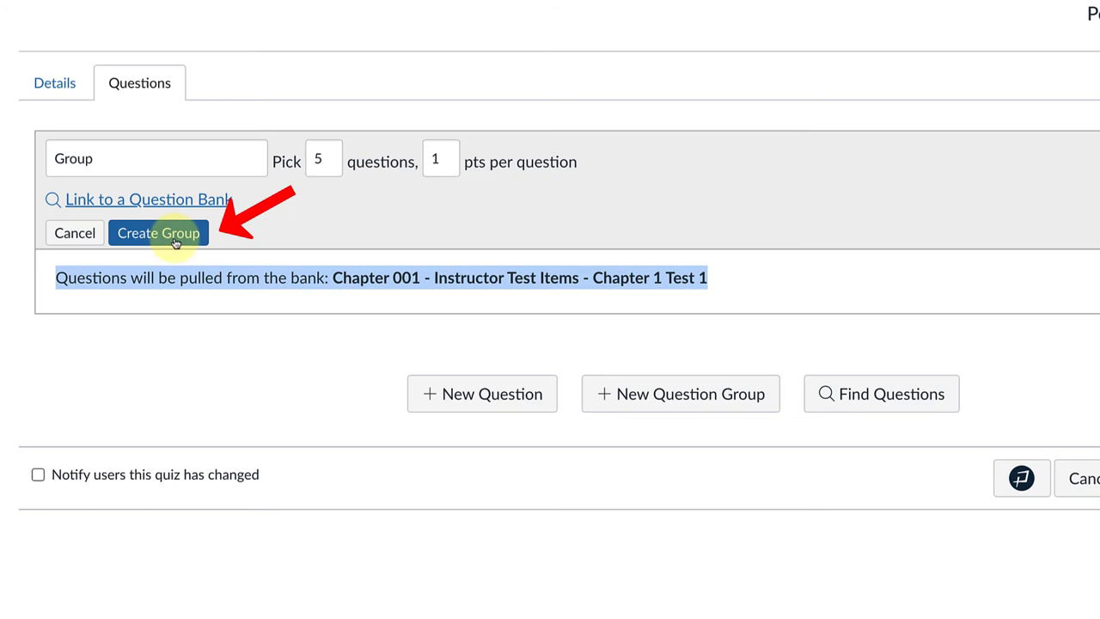
Step: Save the first group and start a second group picking 5 questions
left_click(158, 233)
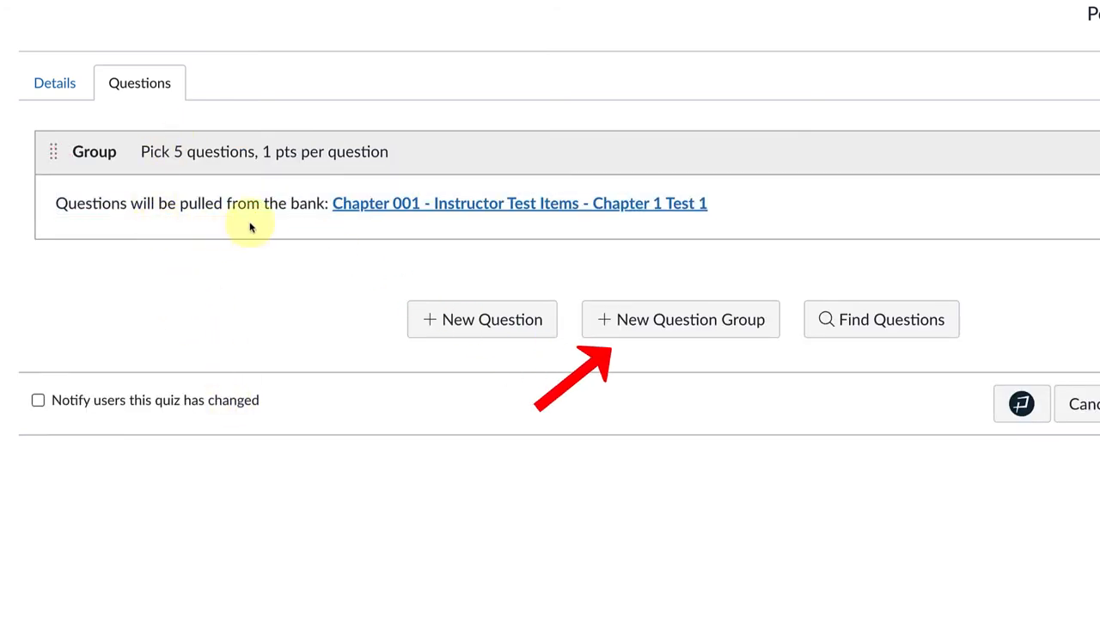
mouse_move(424, 226)
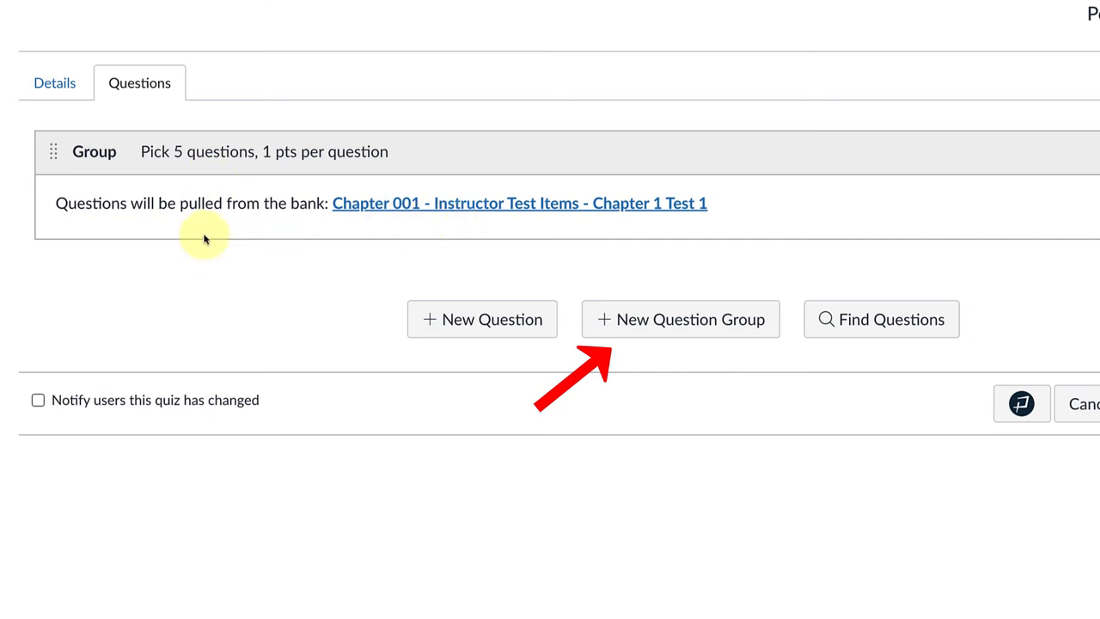
mouse_move(646, 282)
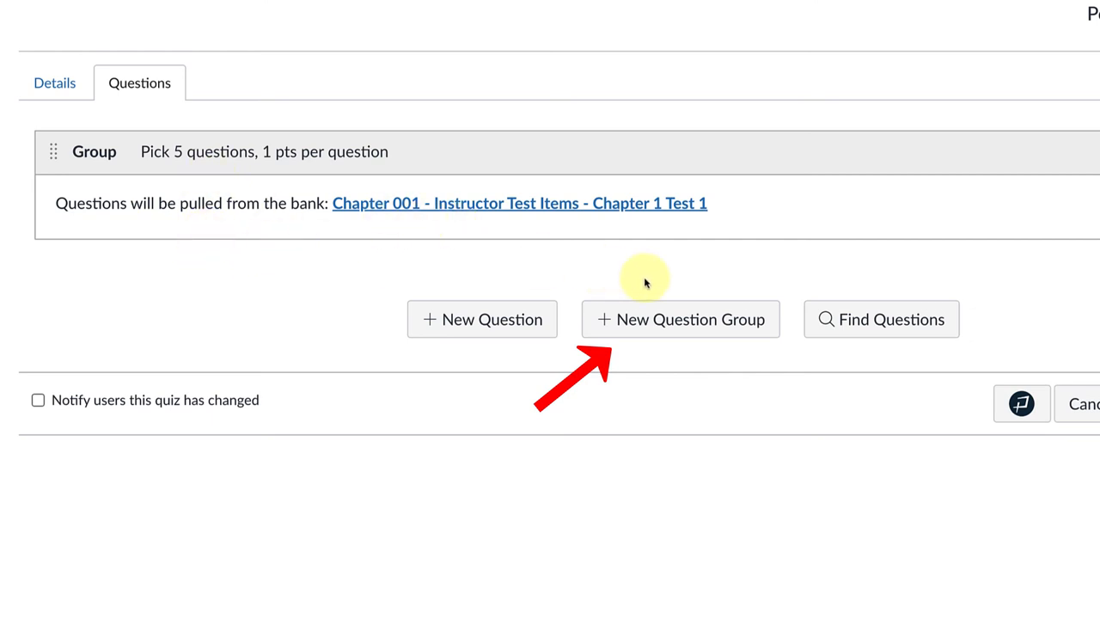
left_click(680, 319)
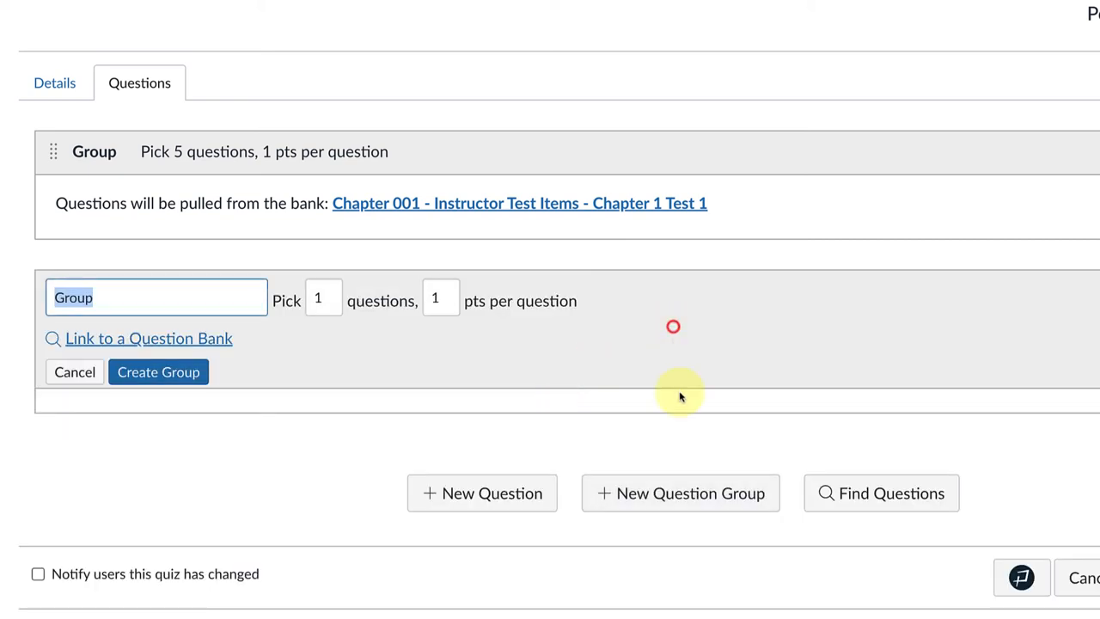
left_click(324, 296)
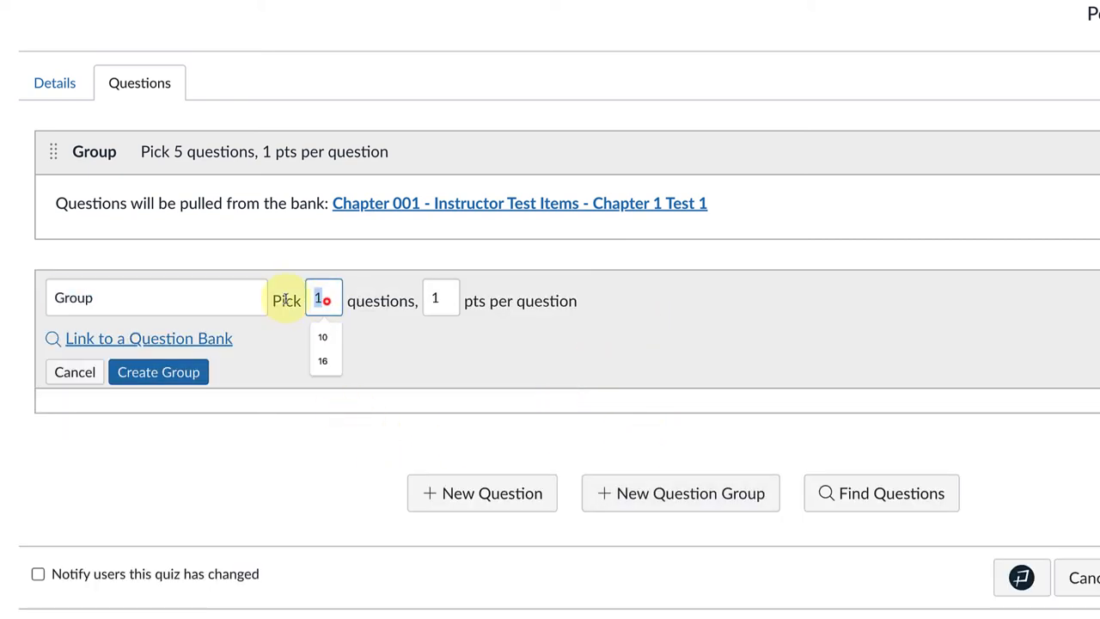
type("5")
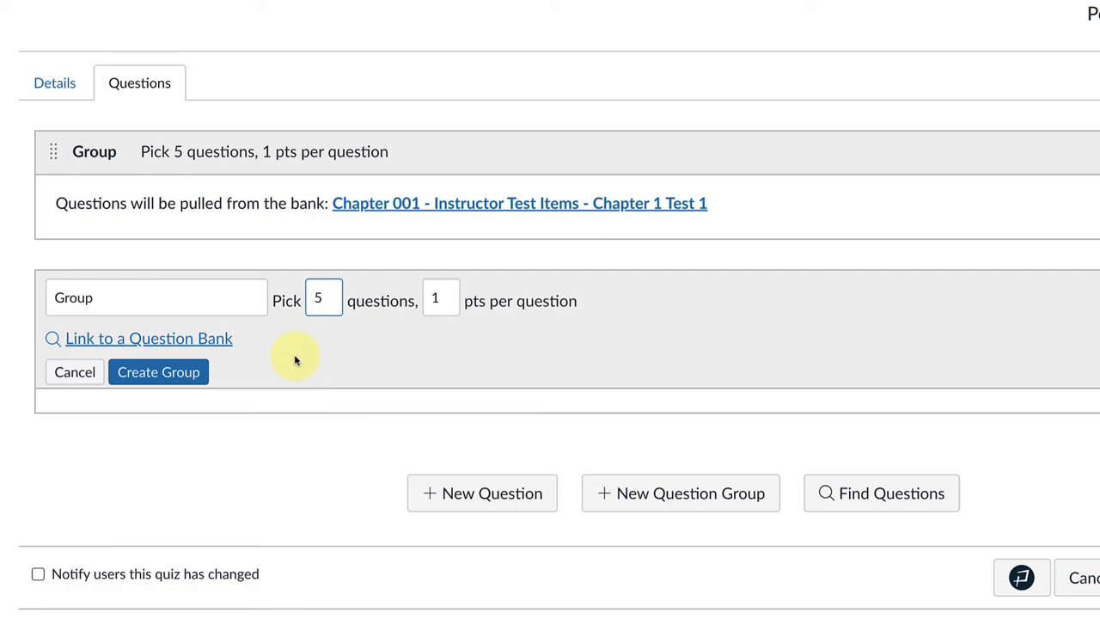
Step: Link the Chapter 002 - Chapter 2 Test 1 bank and save the second group
left_click(147, 337)
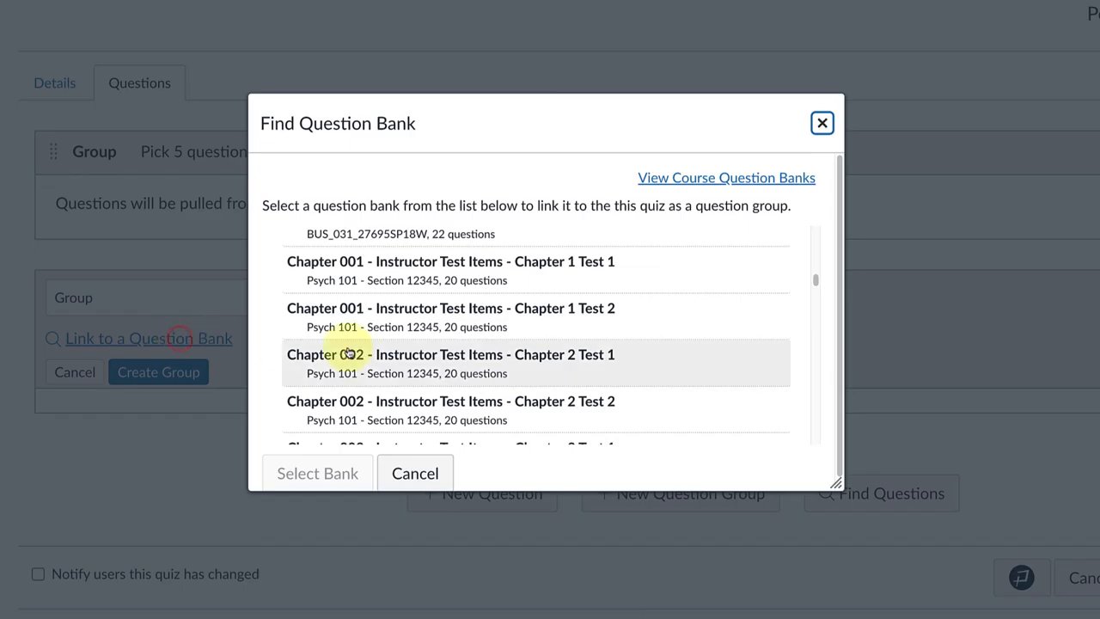
scroll("down", 3)
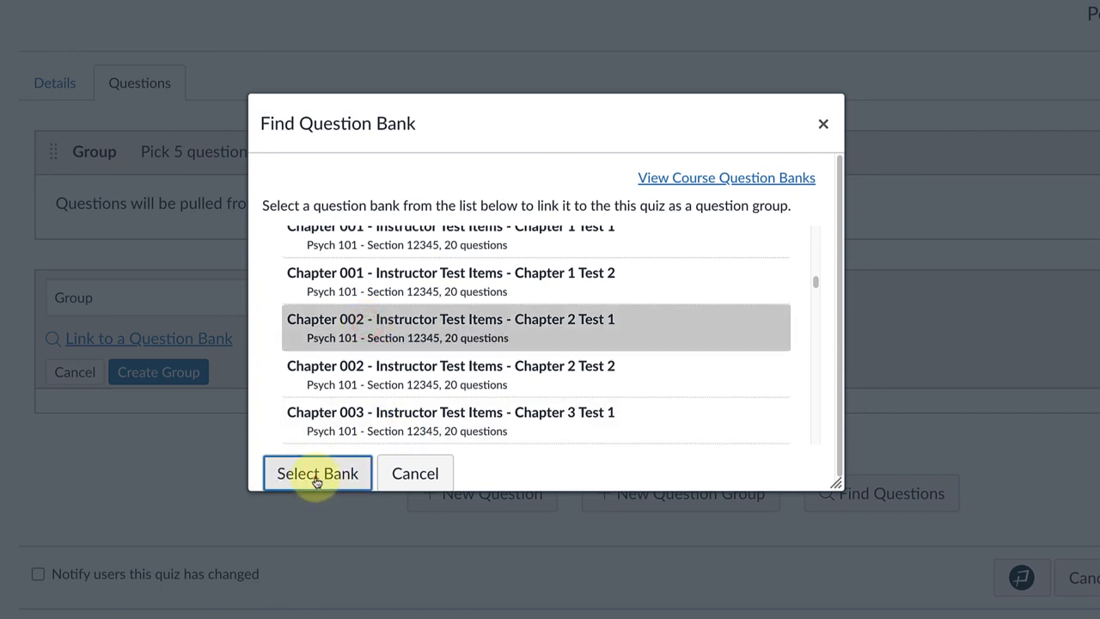
left_click(317, 474)
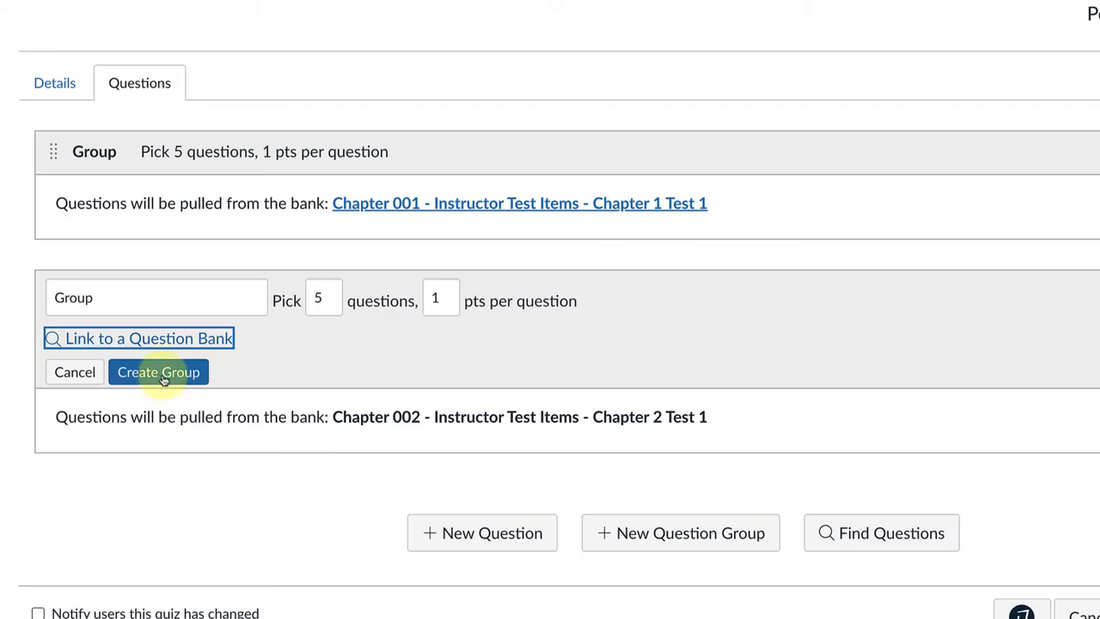
left_click(158, 371)
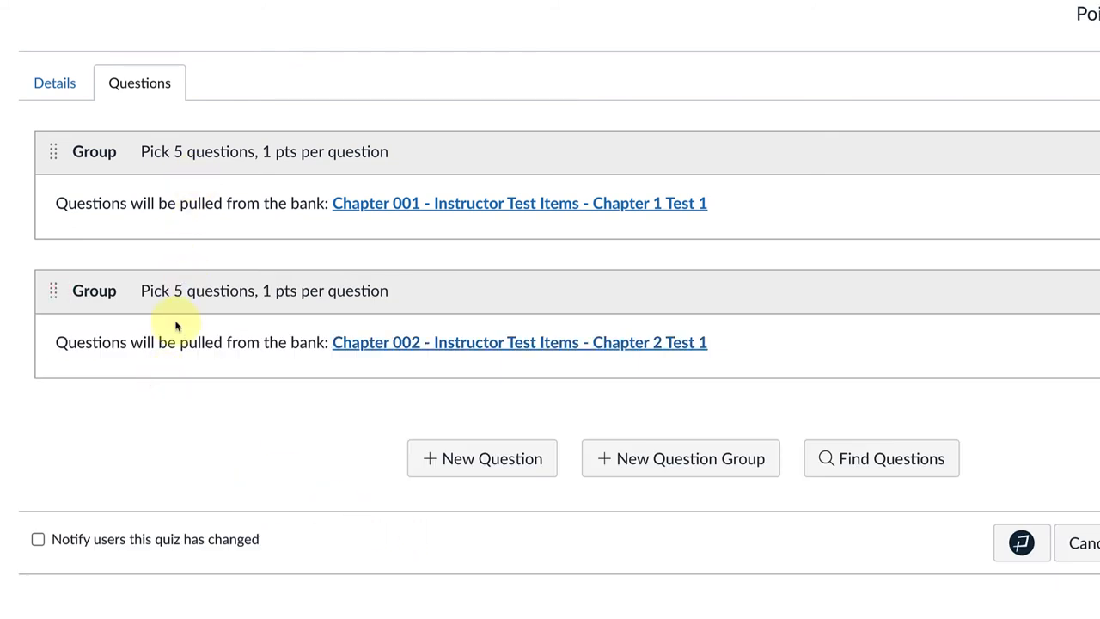
mouse_move(169, 360)
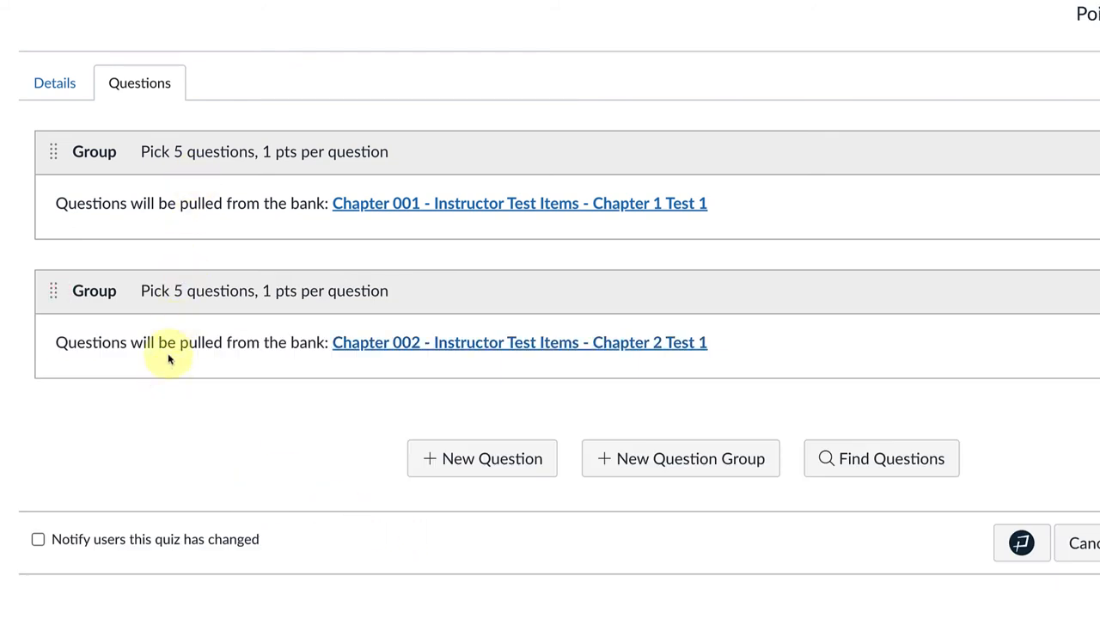
Step: Add a third group picking 5 questions from the Chapter 003 - Chapter 3 Test 1 bank
left_click(680, 458)
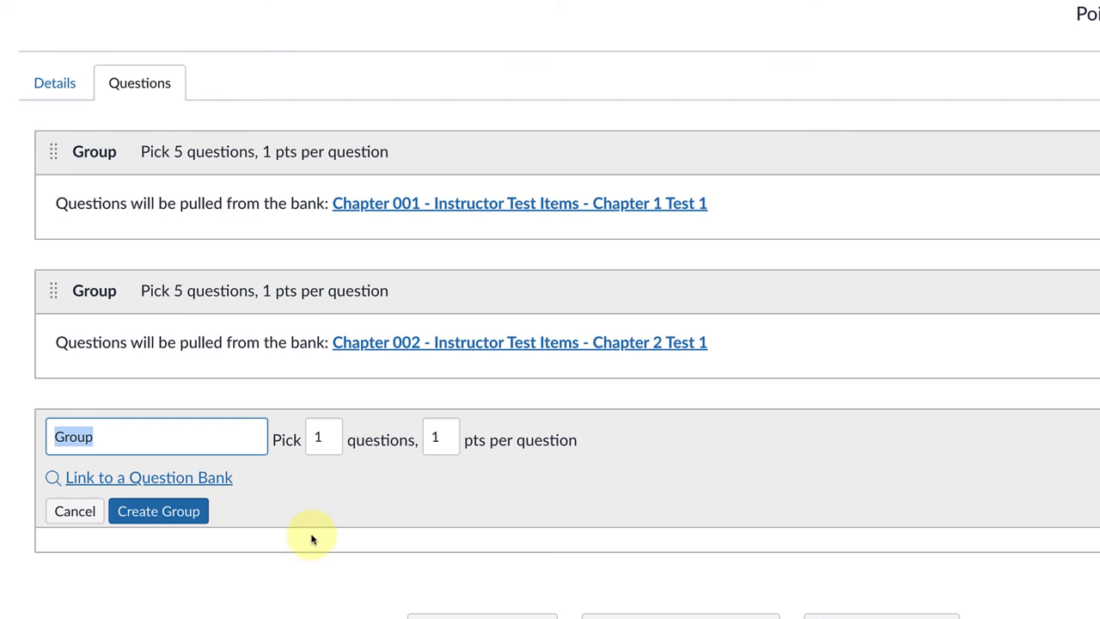
left_click(324, 439)
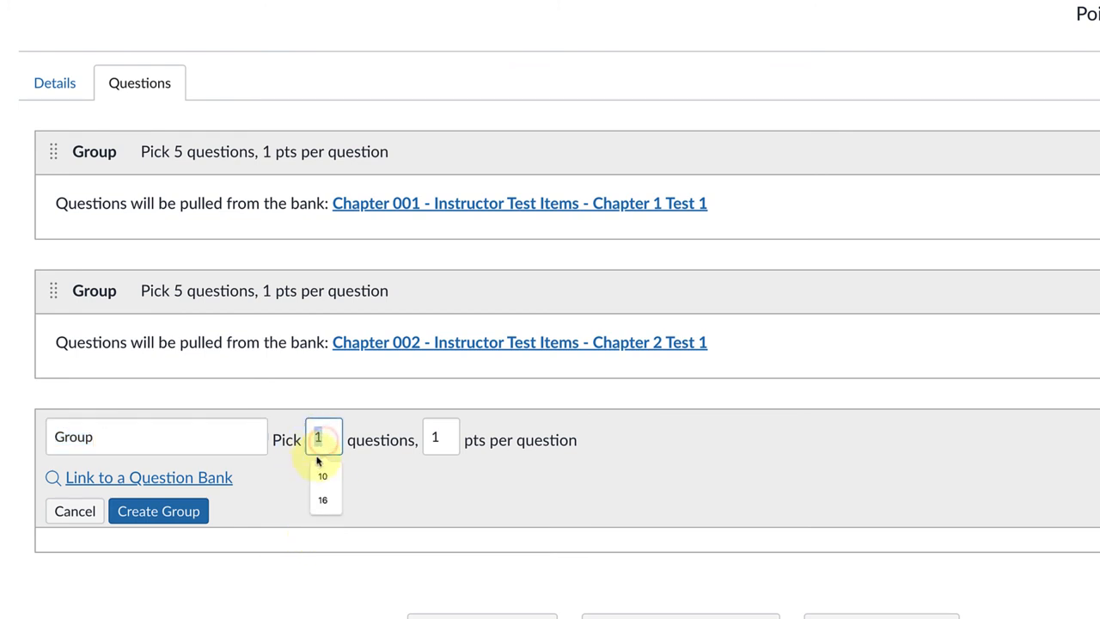
left_click(148, 477)
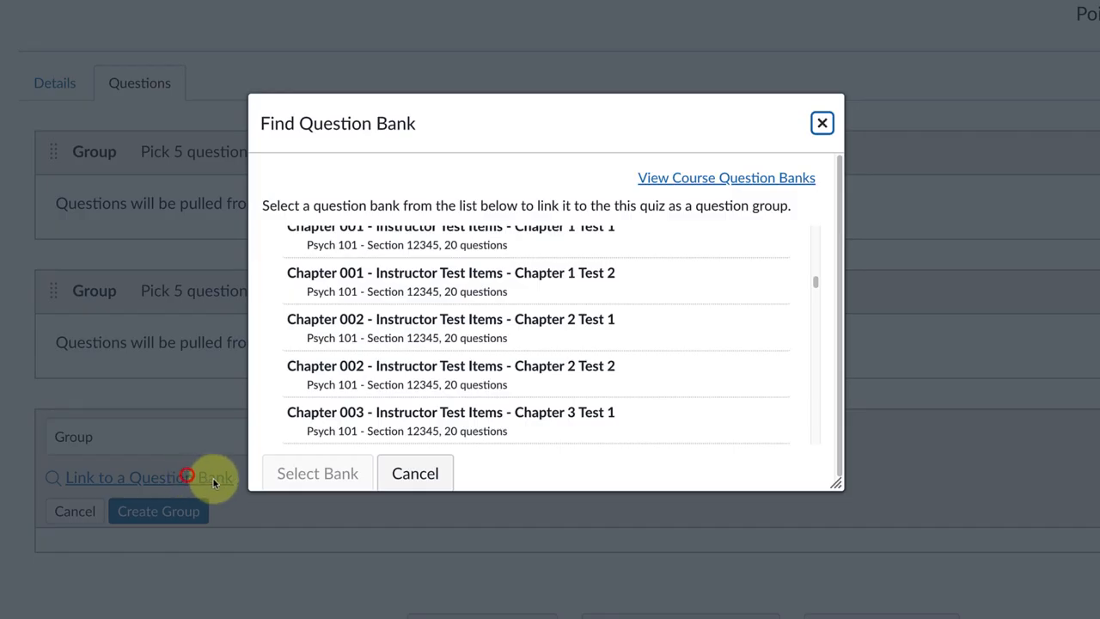
left_click(533, 395)
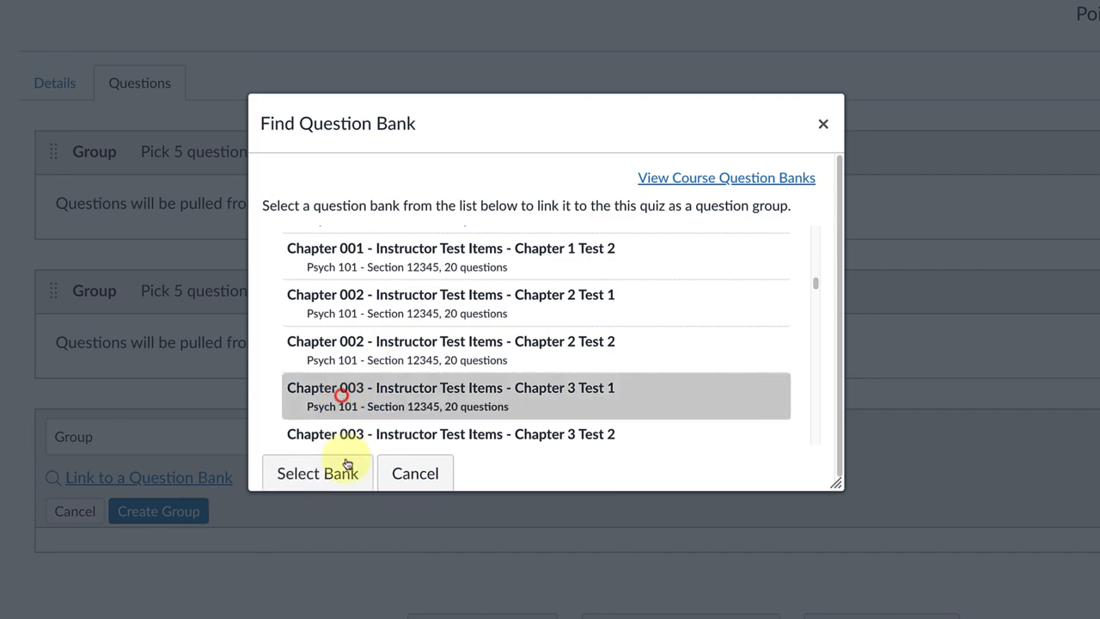
left_click(317, 473)
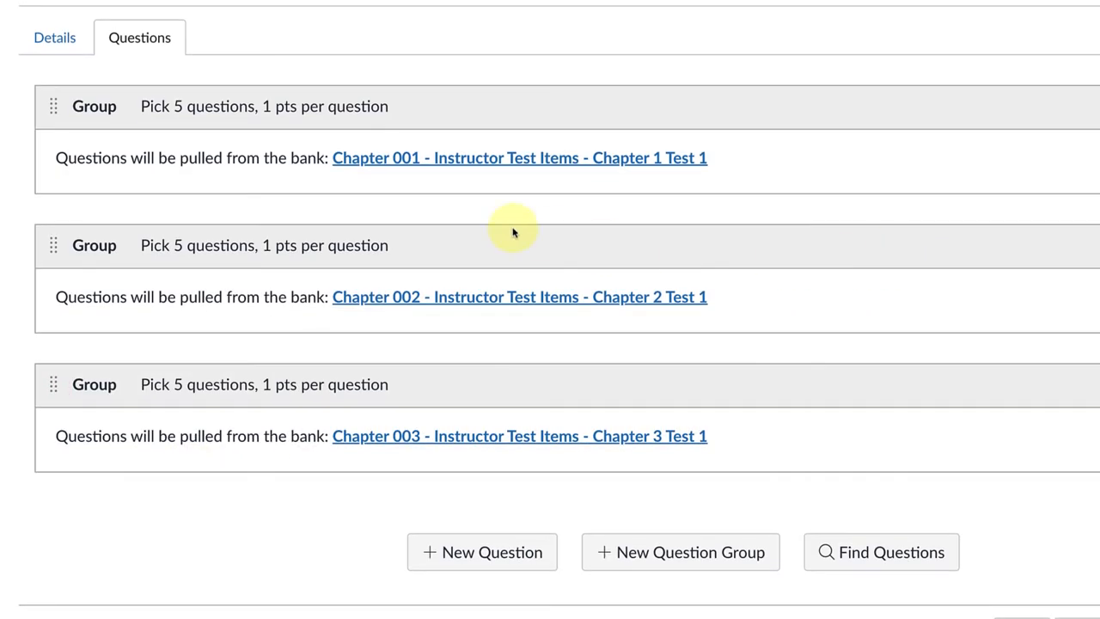
Step: Go back to the quiz Details and scroll down to the save options
left_click(54, 37)
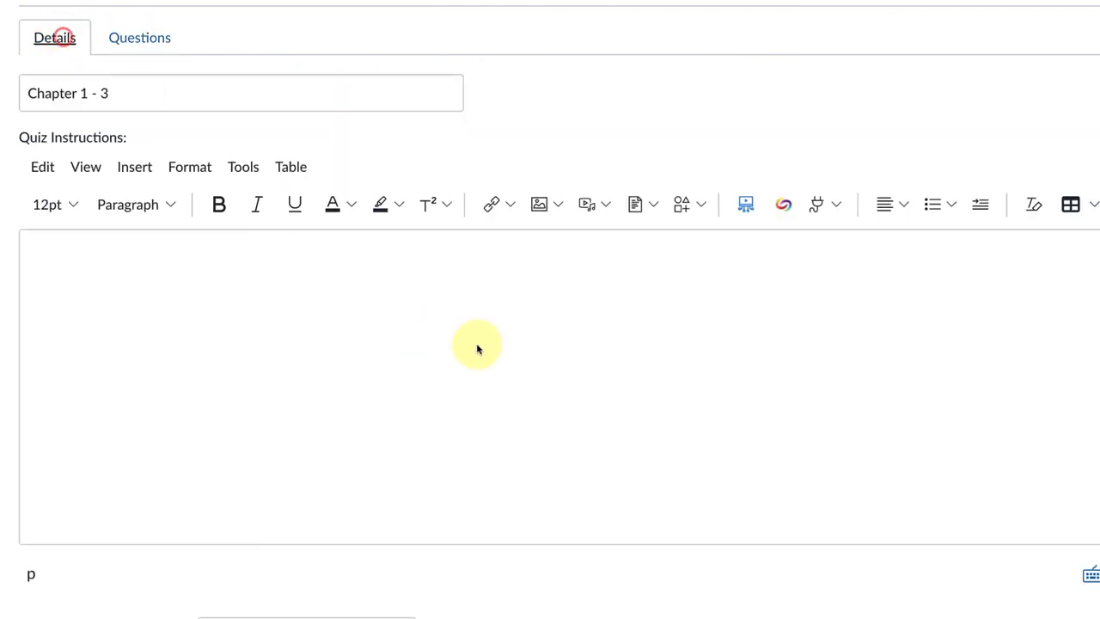
mouse_move(311, 302)
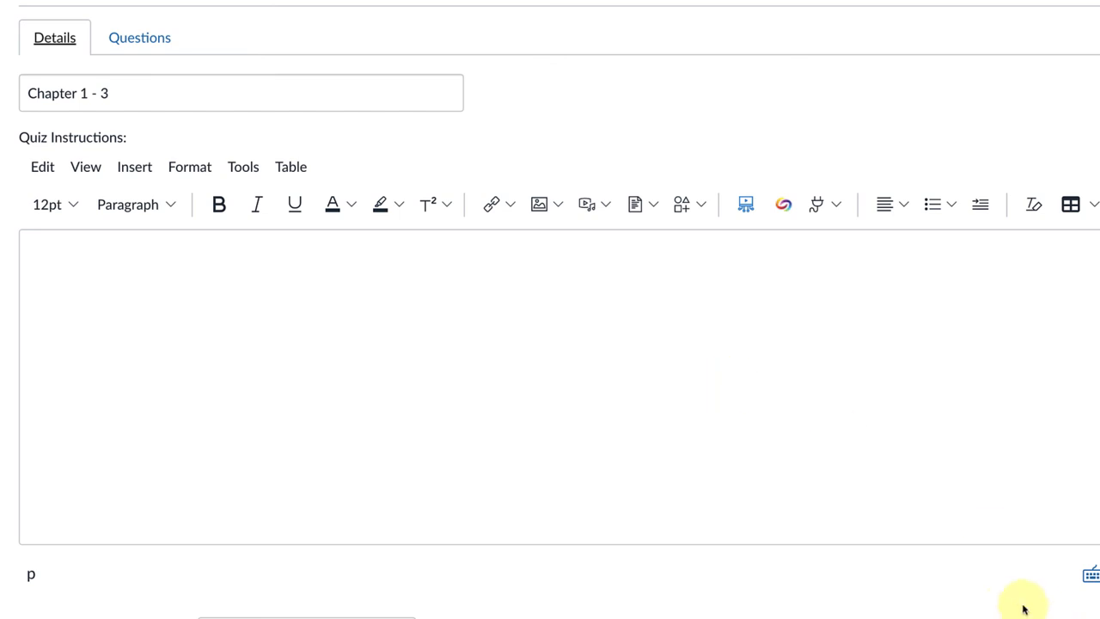
scroll("down", 3)
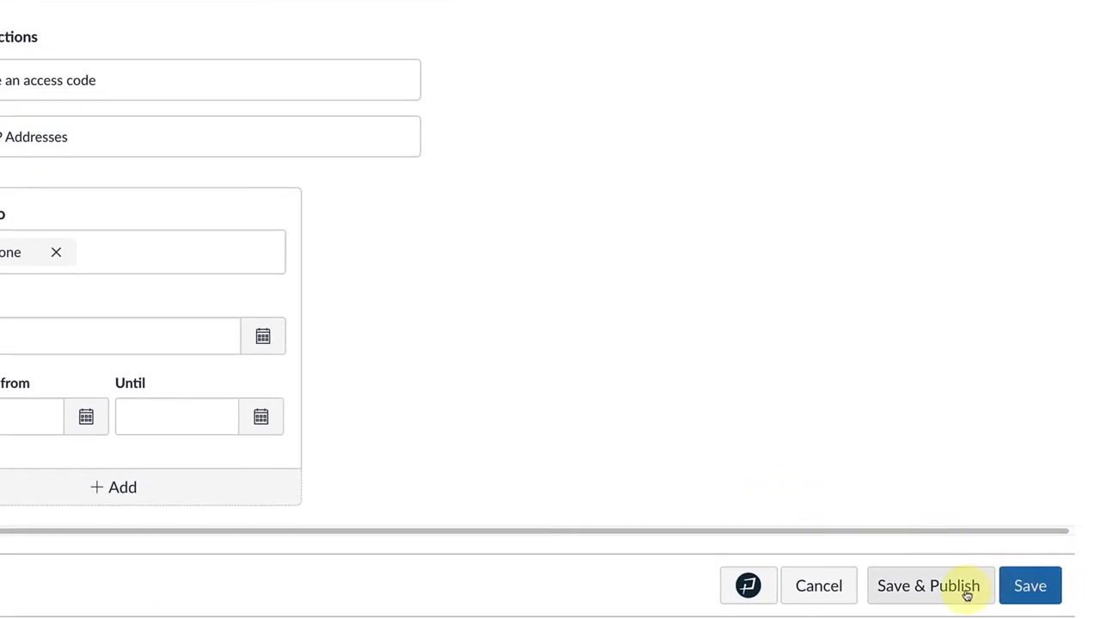